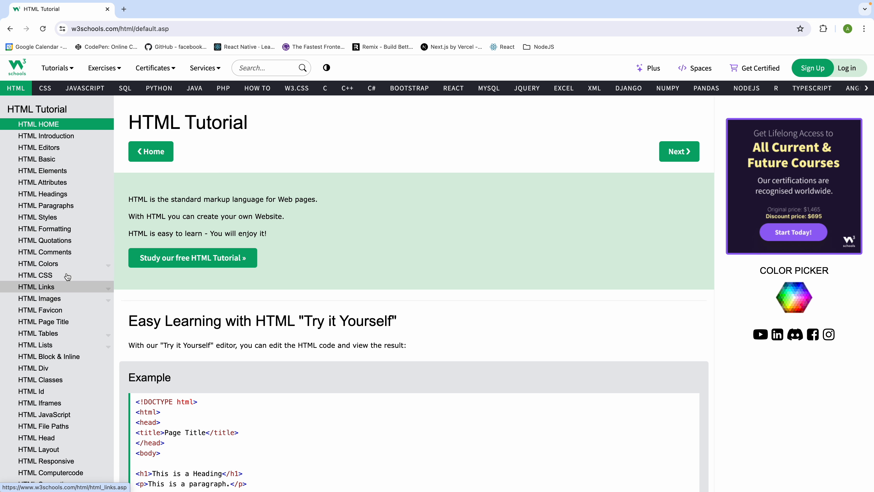
pyautogui.moveTo(27, 120)
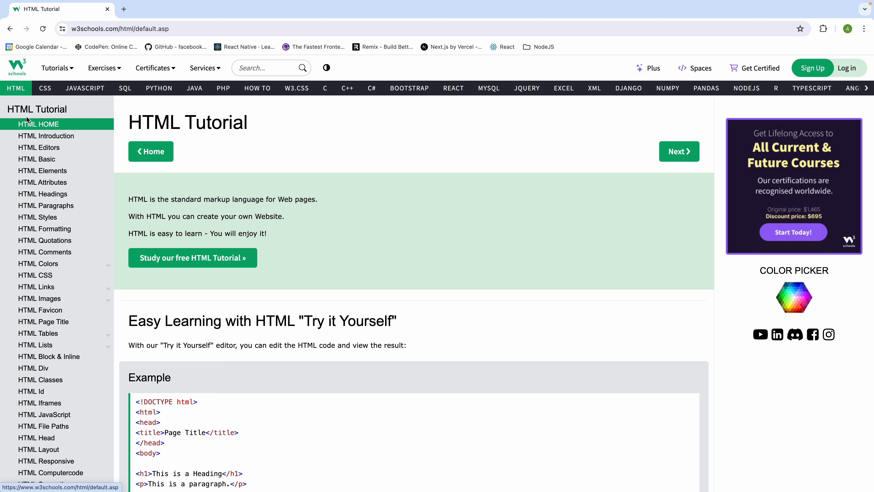
pyautogui.moveTo(255, 202)
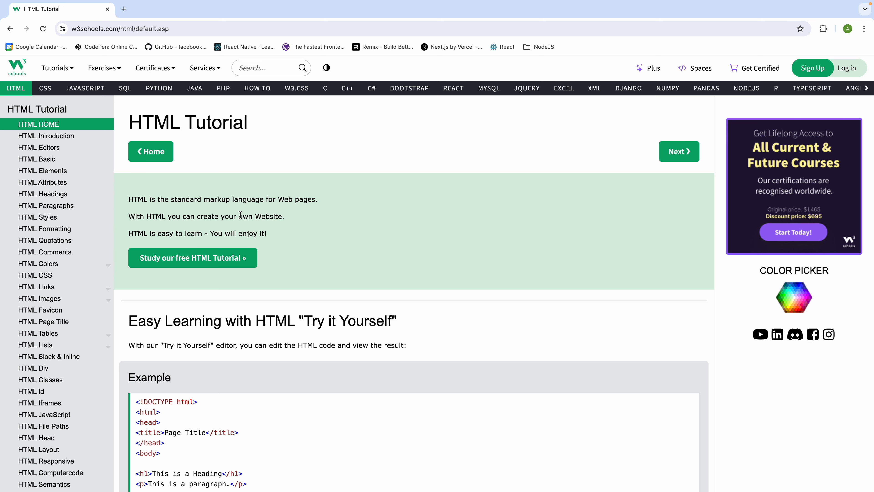
pyautogui.moveTo(64, 124)
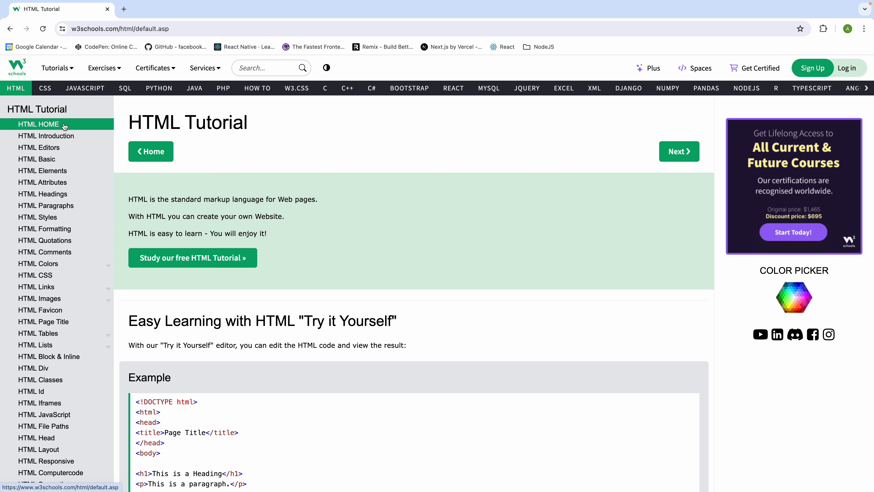
# Step: Scroll to the HTML example and open it in the Tryit Editor
pyautogui.scroll(-3)
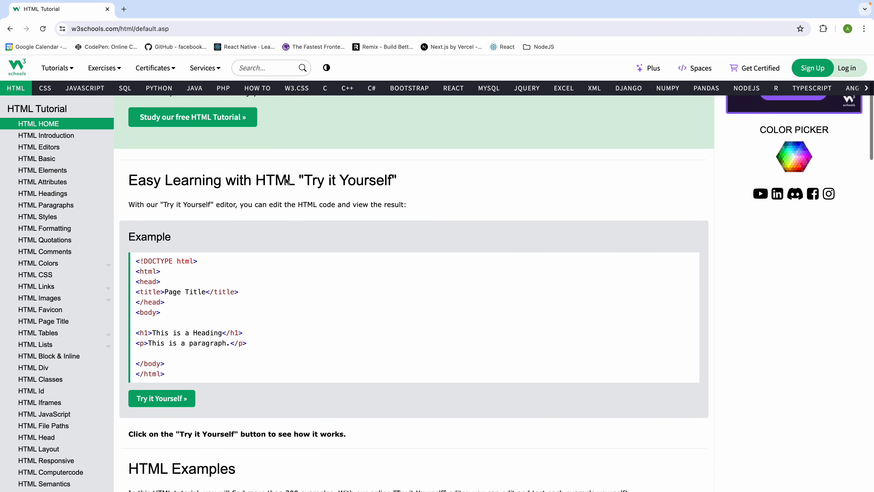
pyautogui.scroll(3)
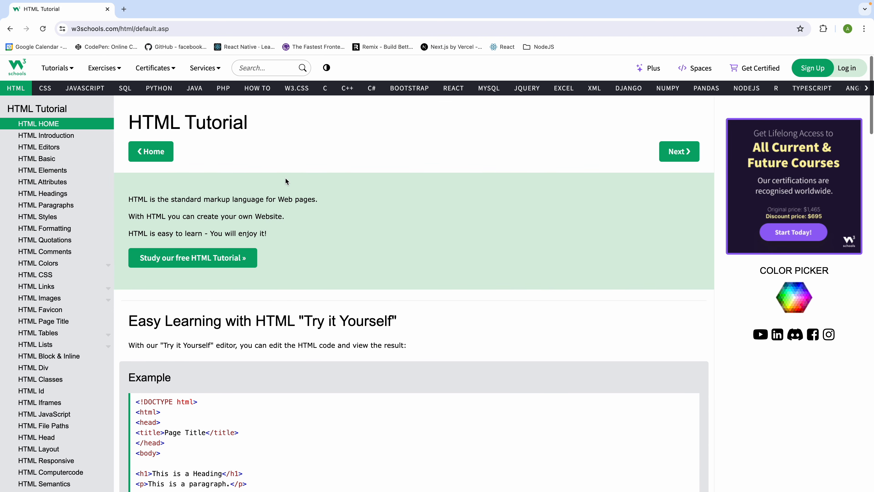
pyautogui.scroll(-3)
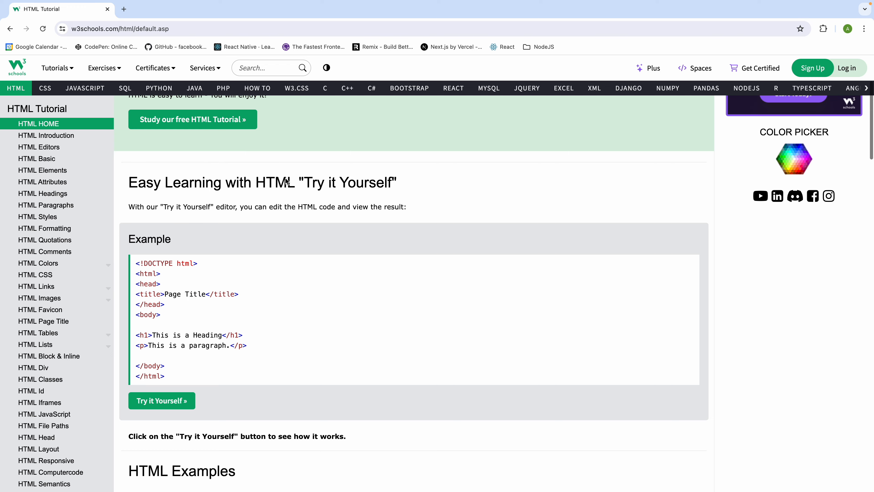
pyautogui.scroll(-3)
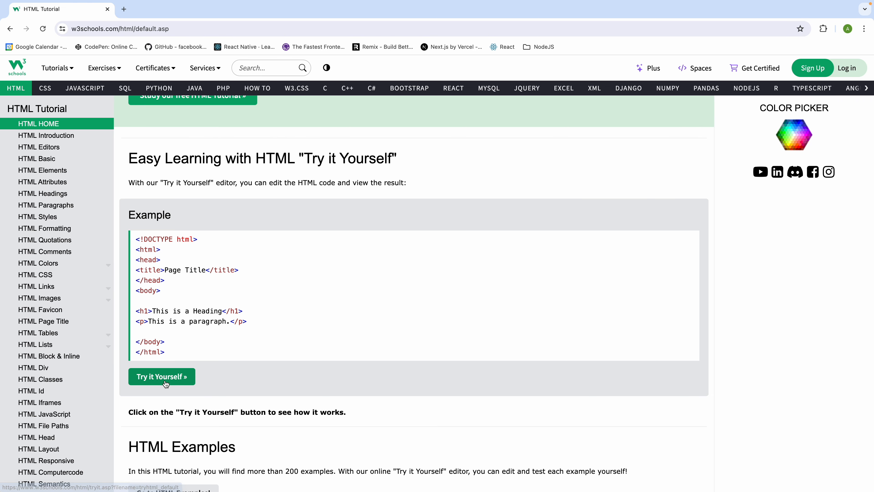
pyautogui.click(162, 377)
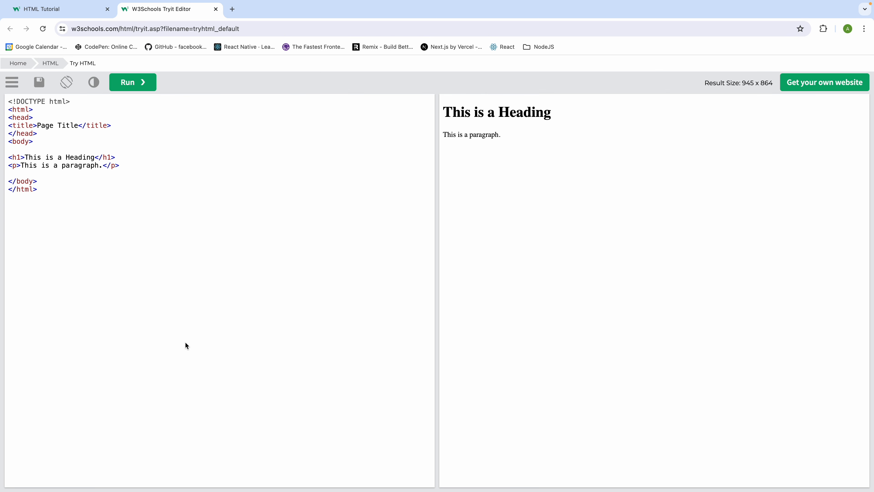
pyautogui.moveTo(117, 188)
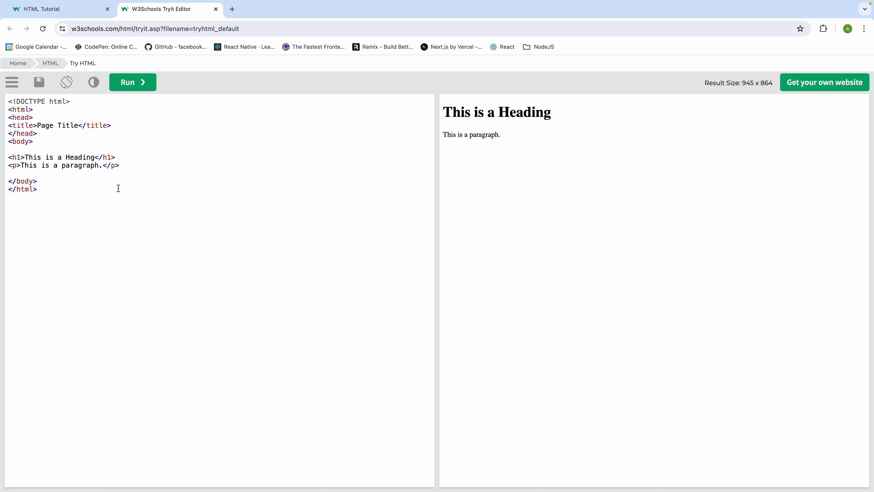
pyautogui.moveTo(73, 162)
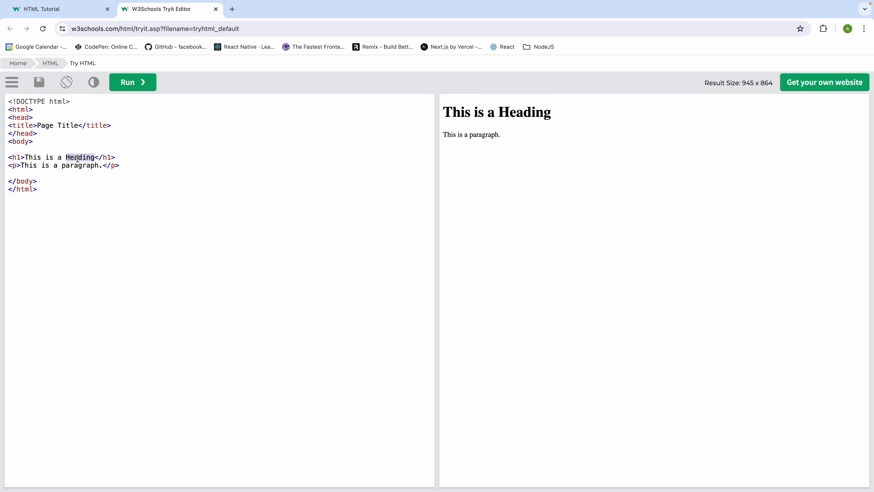
# Step: Change the h1 to read 'This is a test', run it, and return to the tutorial page
pyautogui.write('test')
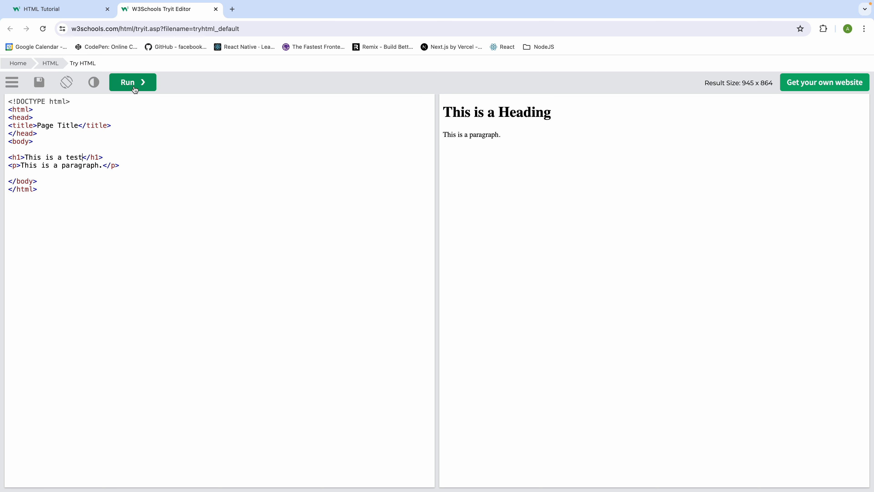
pyautogui.click(132, 82)
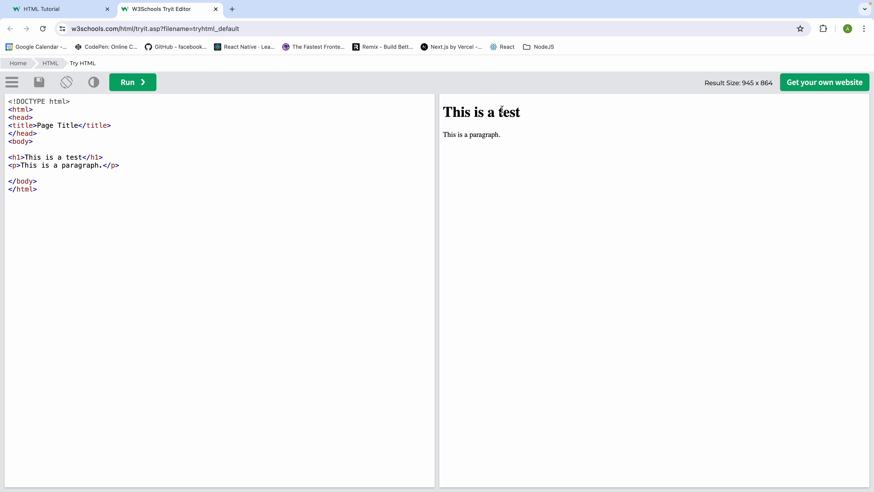
pyautogui.doubleClick(508, 112)
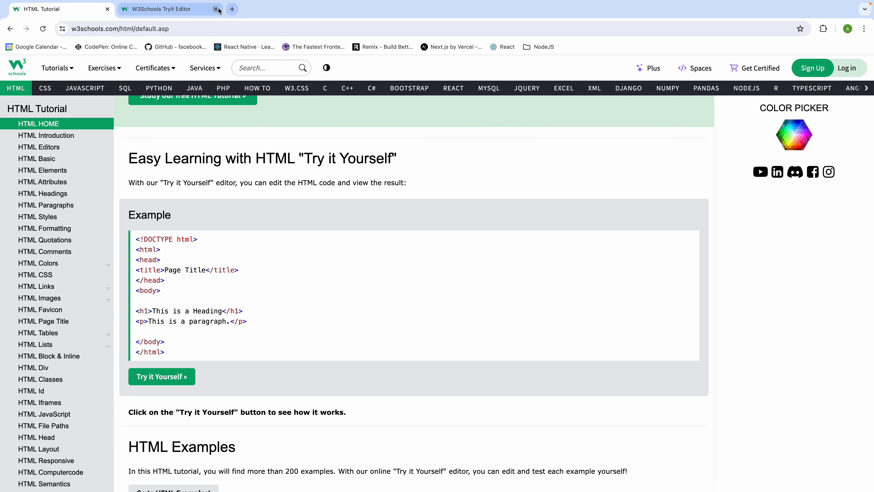
# Step: Close the Tryit Editor and scroll to the 'Test Yourself With Exercises' tooltip section
pyautogui.click(216, 10)
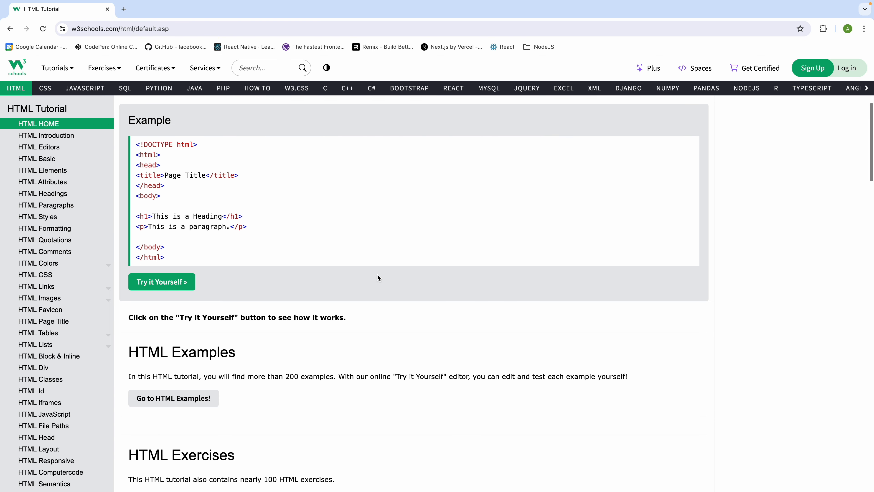
pyautogui.scroll(-3)
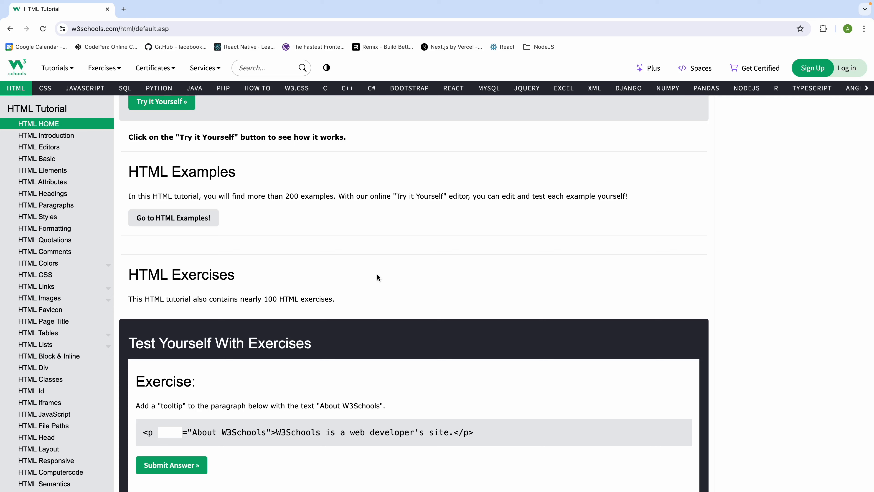
pyautogui.scroll(-3)
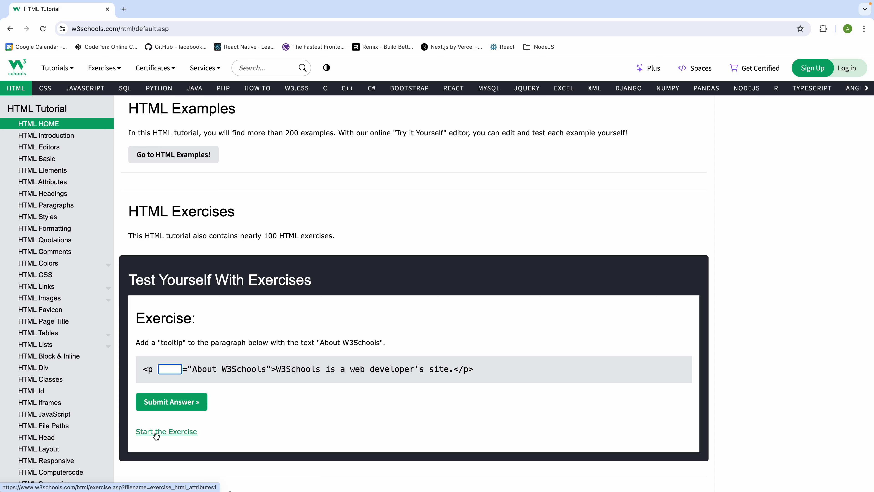
# Step: Start HTML Attributes Exercise 1 (tooltip task) on its own page and browse the exercise list
pyautogui.click(166, 431)
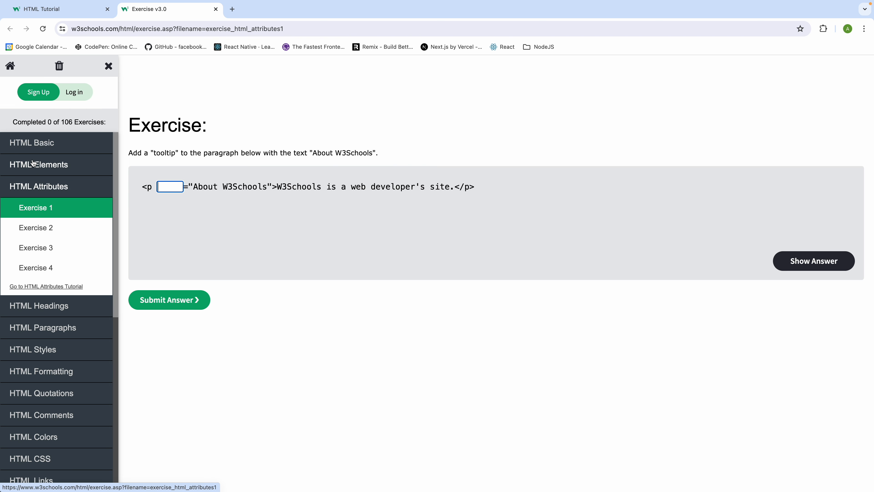
pyautogui.moveTo(36, 228)
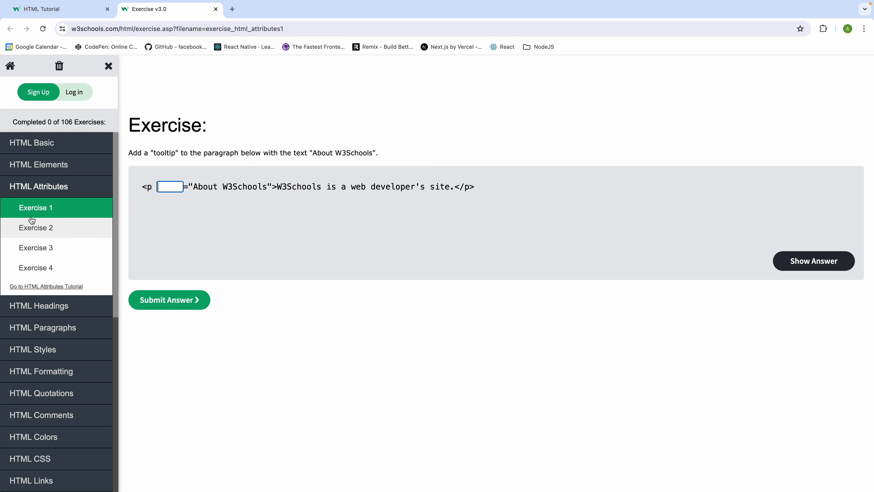
pyautogui.moveTo(36, 187)
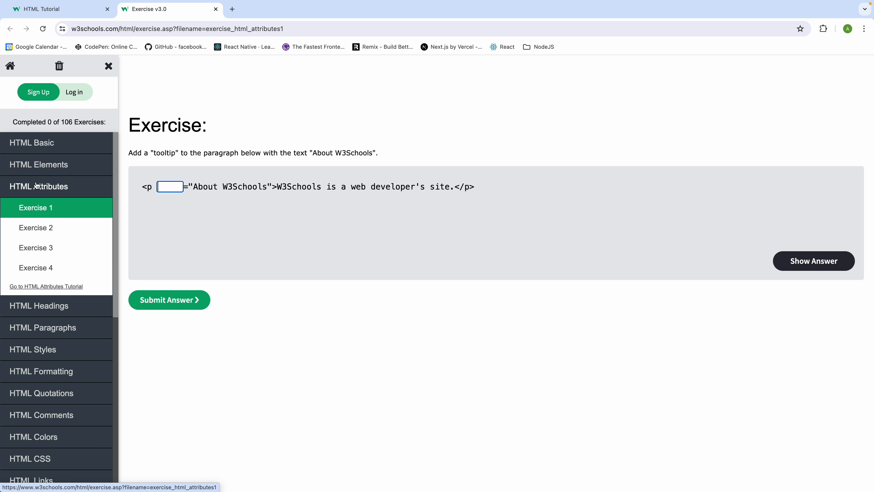
pyautogui.moveTo(42, 196)
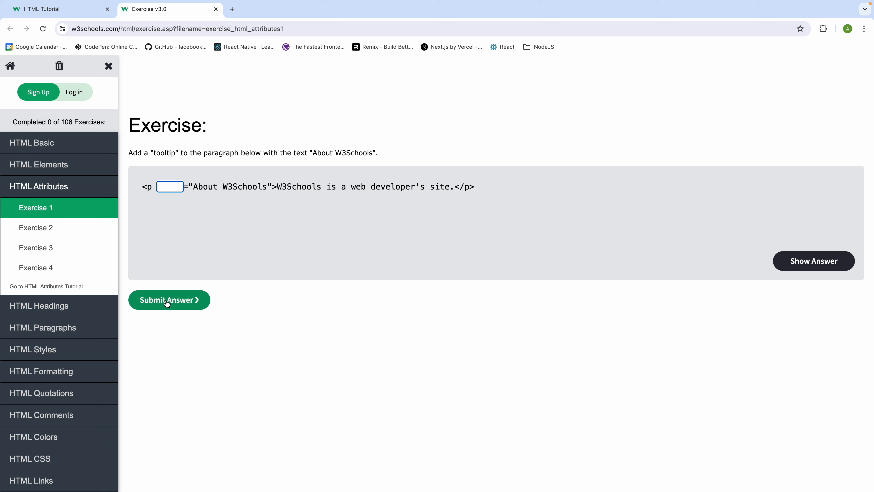
pyautogui.scroll(-3)
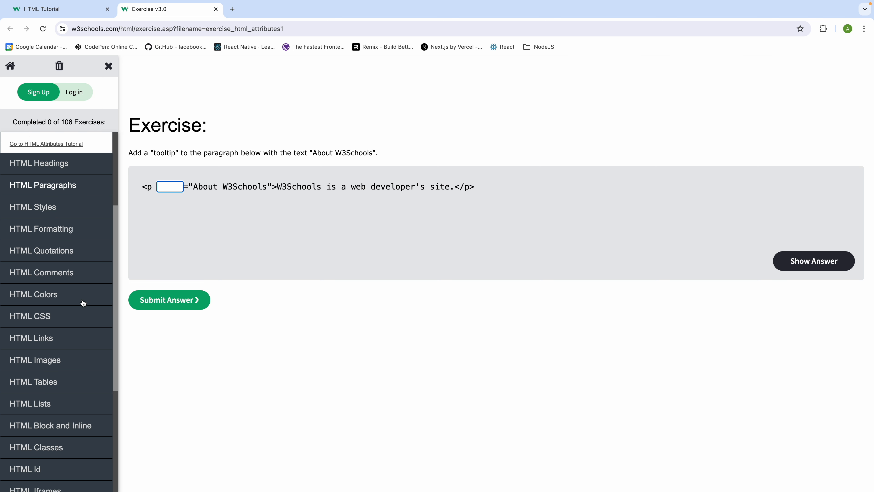
pyautogui.scroll(-3)
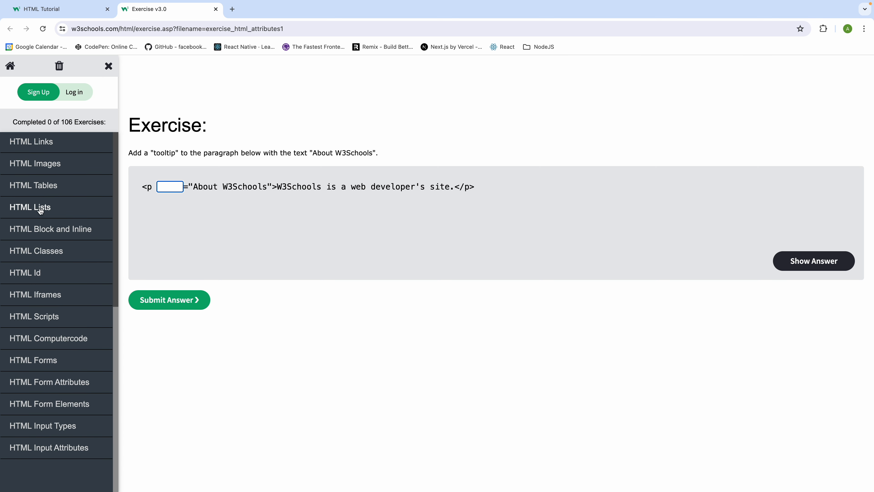
pyautogui.click(40, 186)
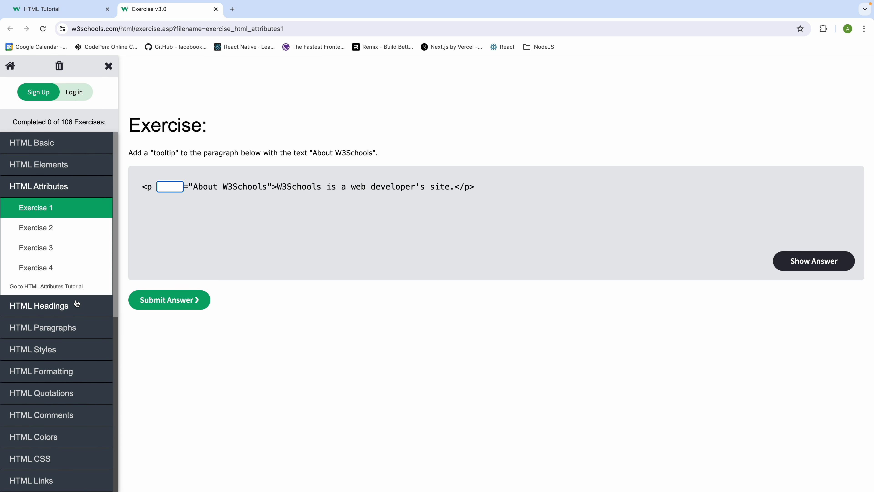
pyautogui.moveTo(79, 327)
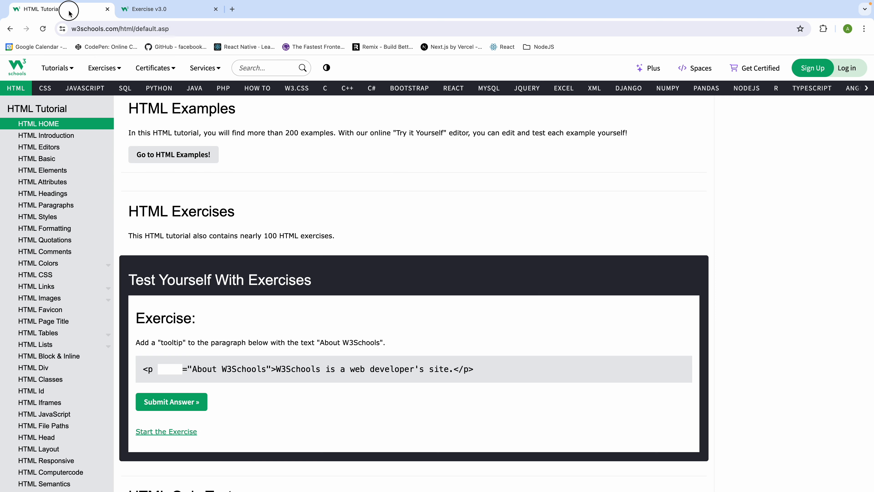
pyautogui.moveTo(70, 11)
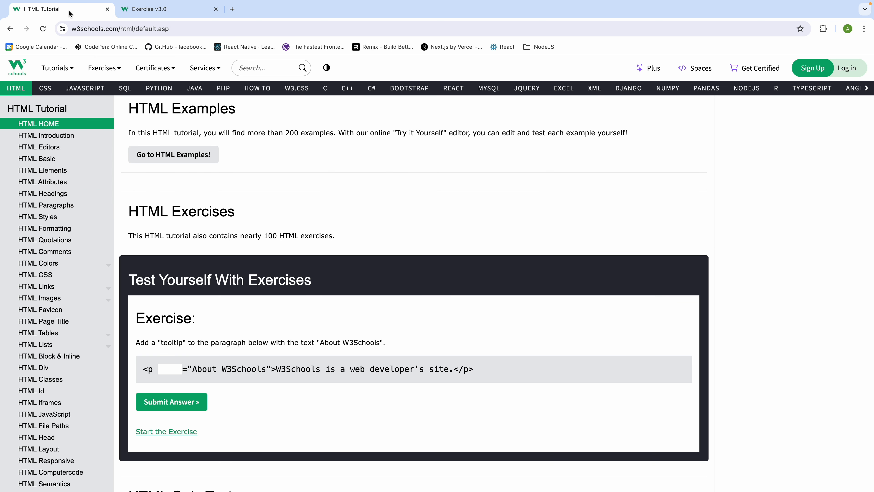